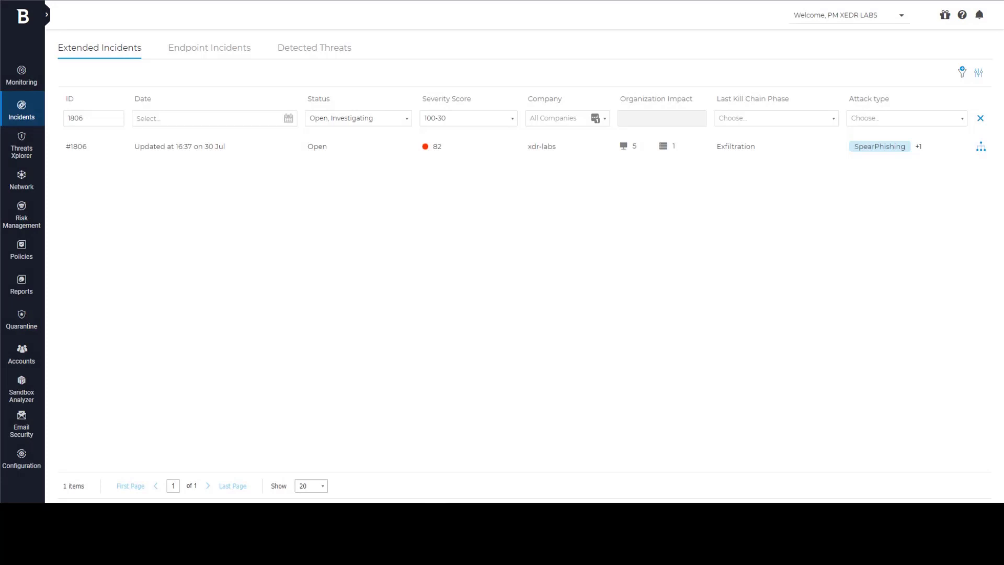
pyautogui.moveTo(314, 312)
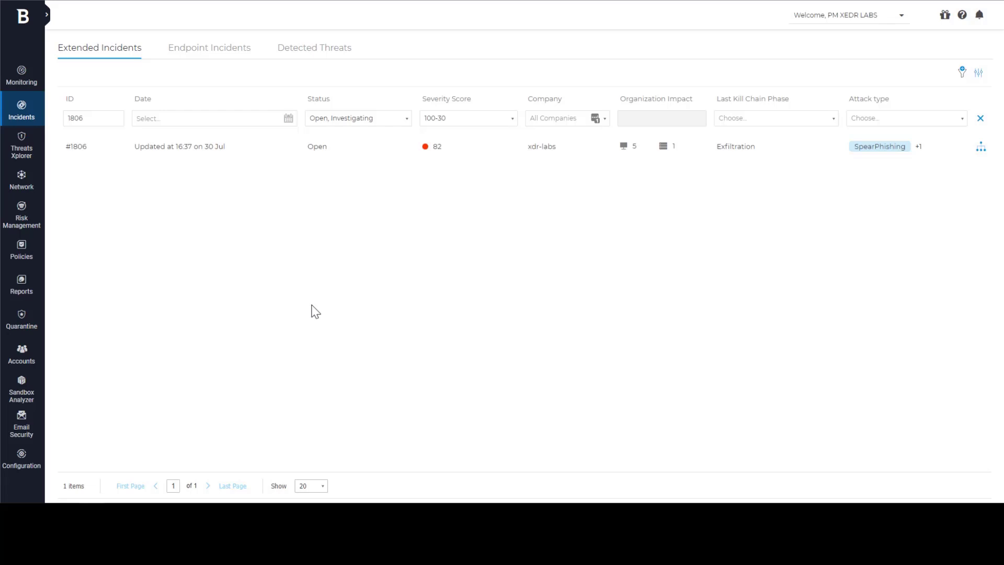
# - Open the details panel of extended incident #1806 from the filtered Extended Incidents list
pyautogui.click(100, 48)
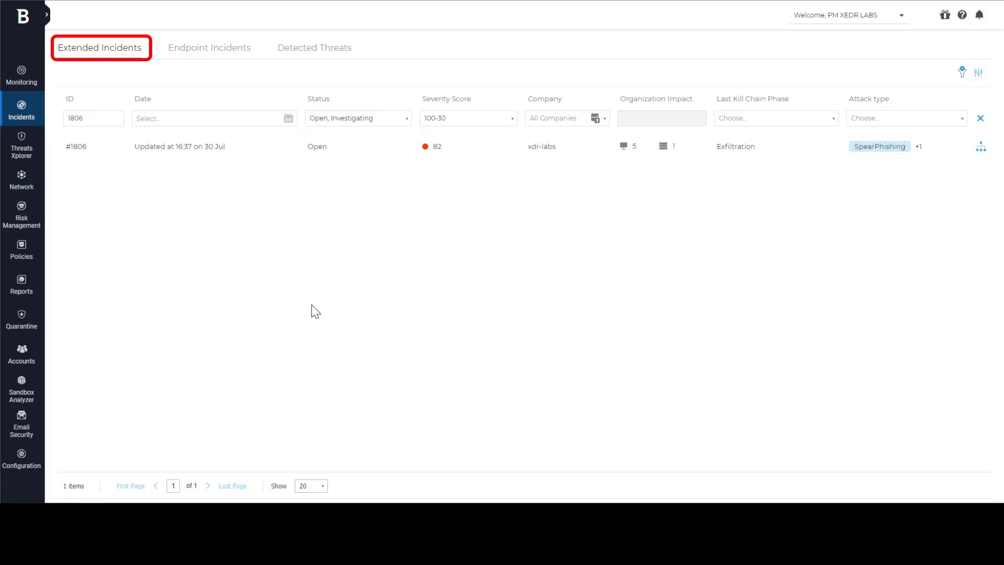
pyautogui.moveTo(299, 189)
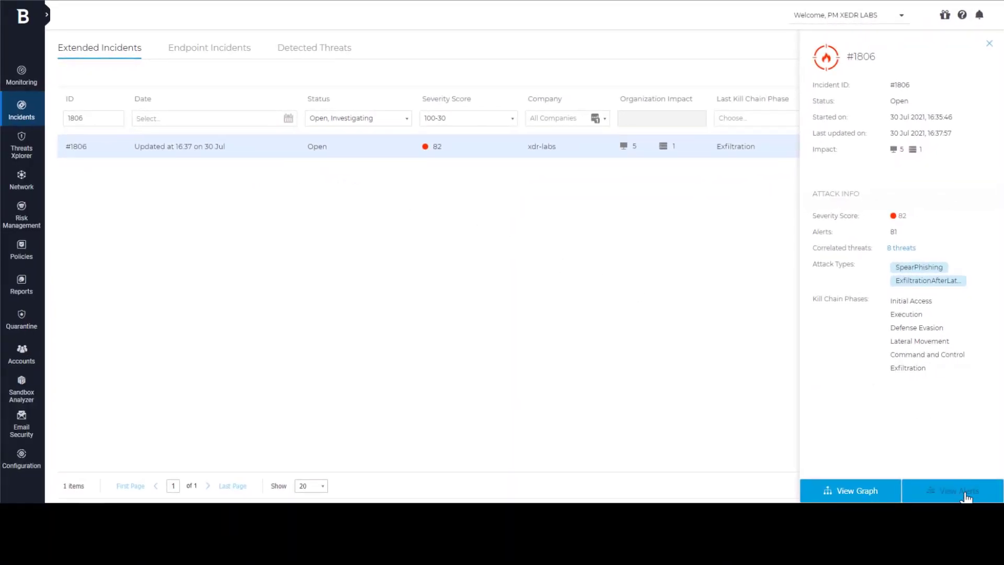
# - View incident #1806's alerts and scroll through all 81 with their sensors and phases
pyautogui.click(952, 490)
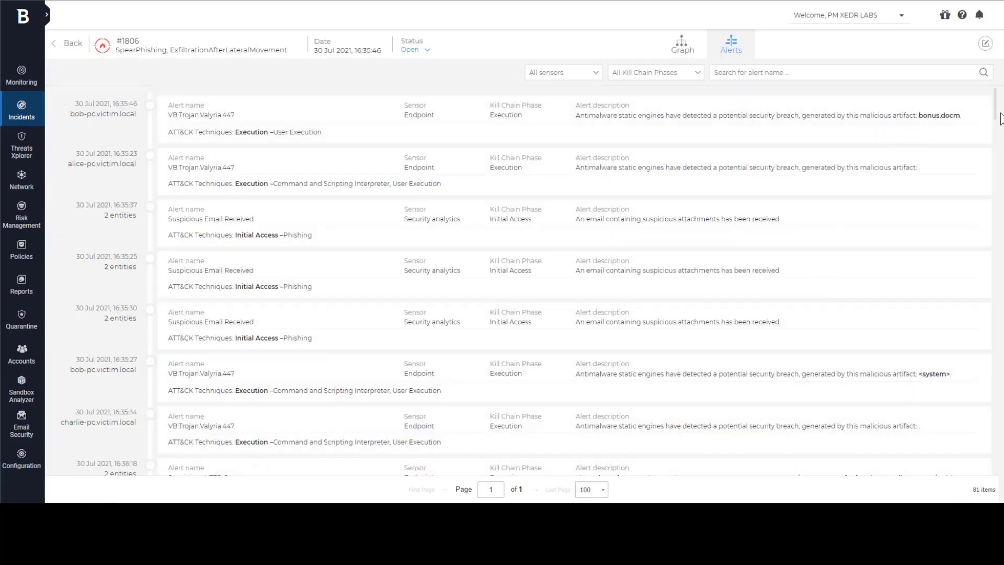
pyautogui.scroll(-3)
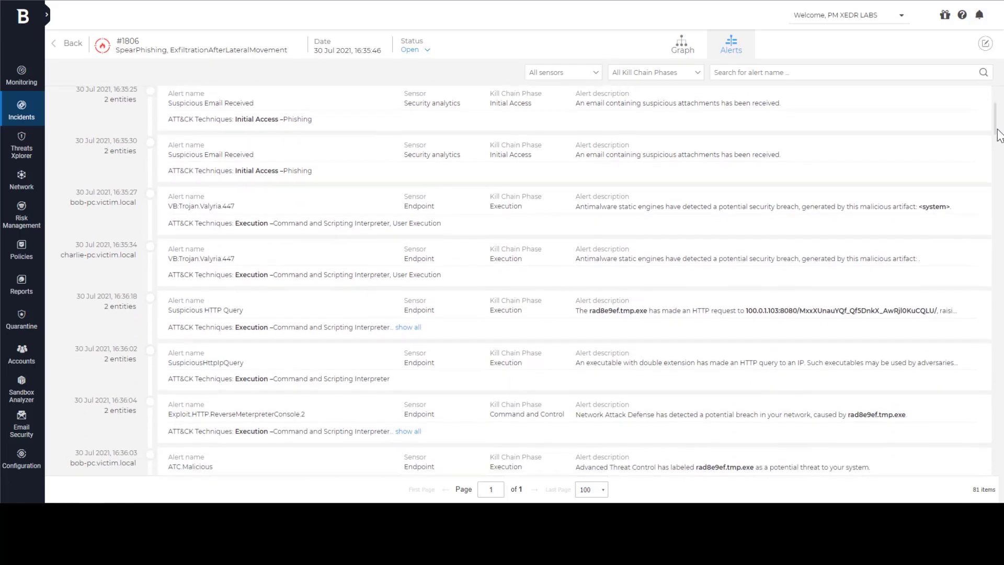
pyautogui.scroll(-3)
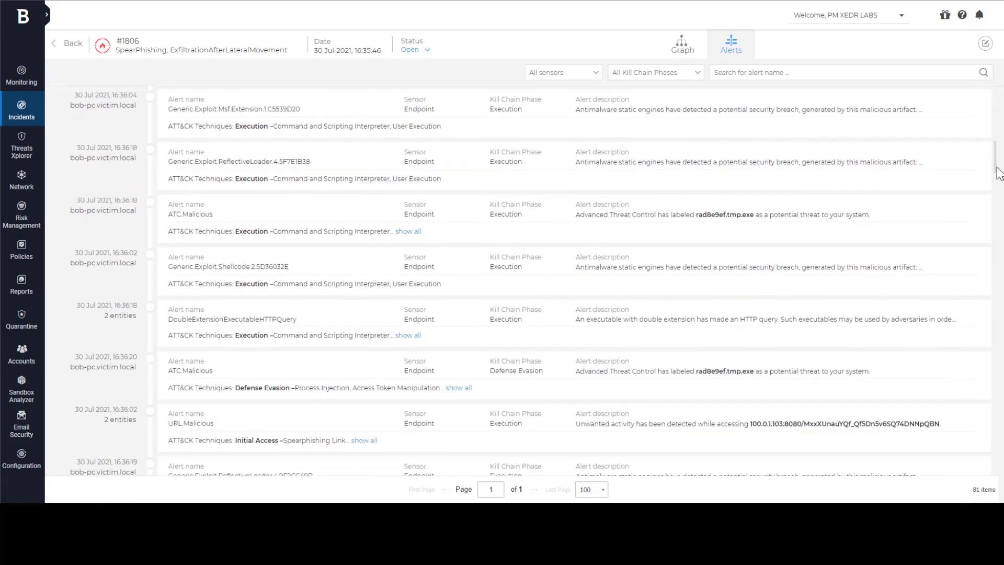
pyautogui.scroll(-3)
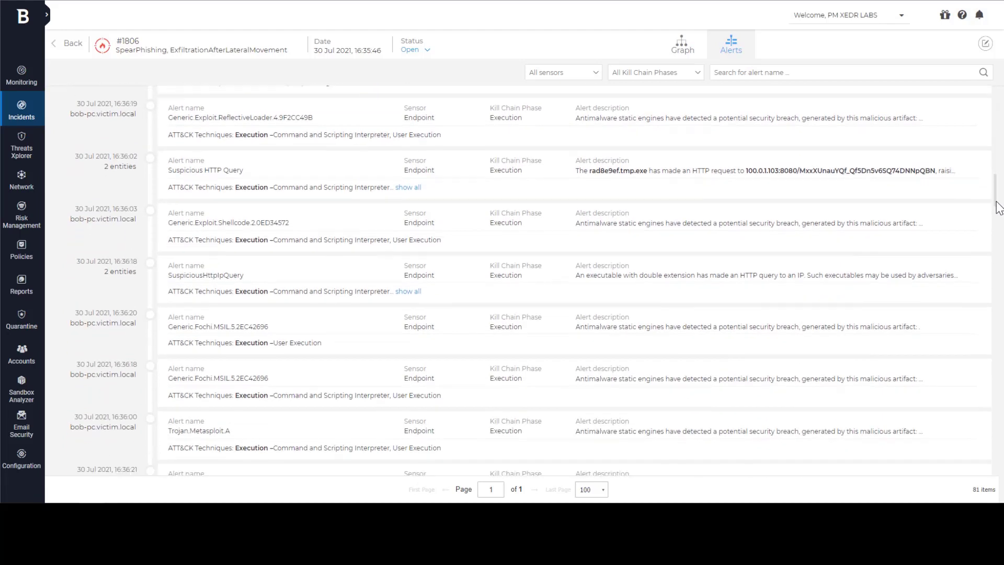
pyautogui.scroll(-3)
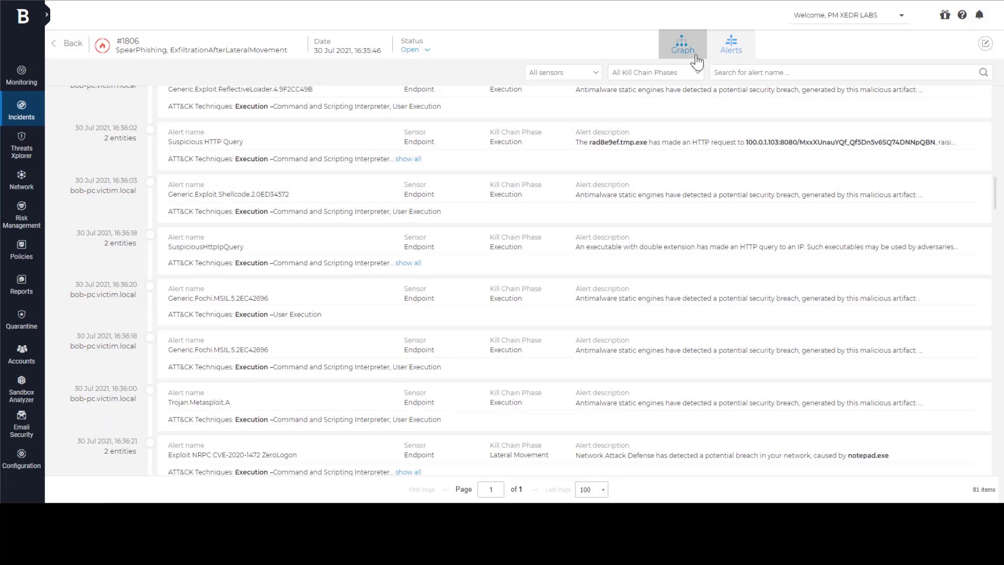
# - Show incident #1806's graph grouped by kill chain and open bob-pc.victim.local's 25-alert details
pyautogui.click(681, 45)
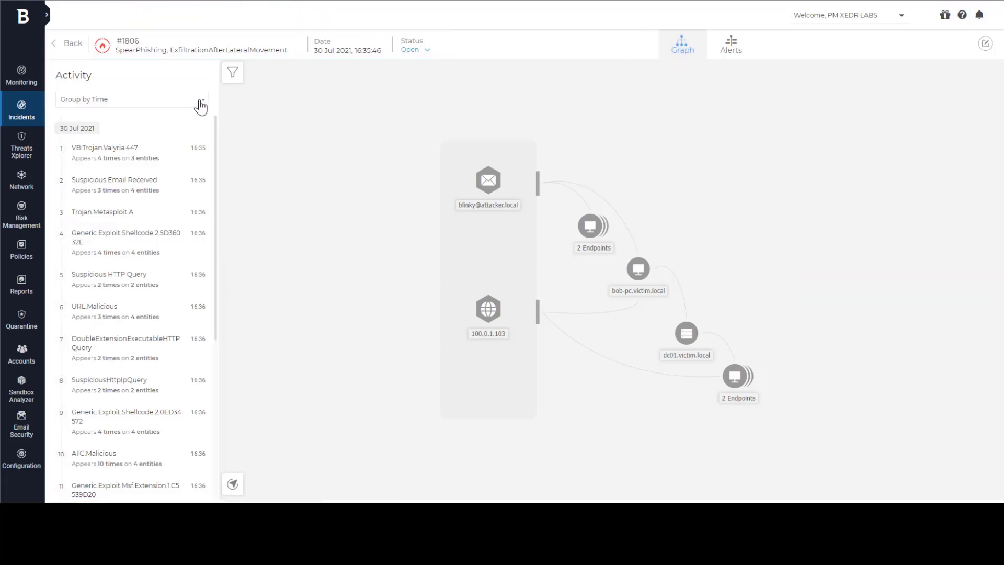
pyautogui.click(131, 99)
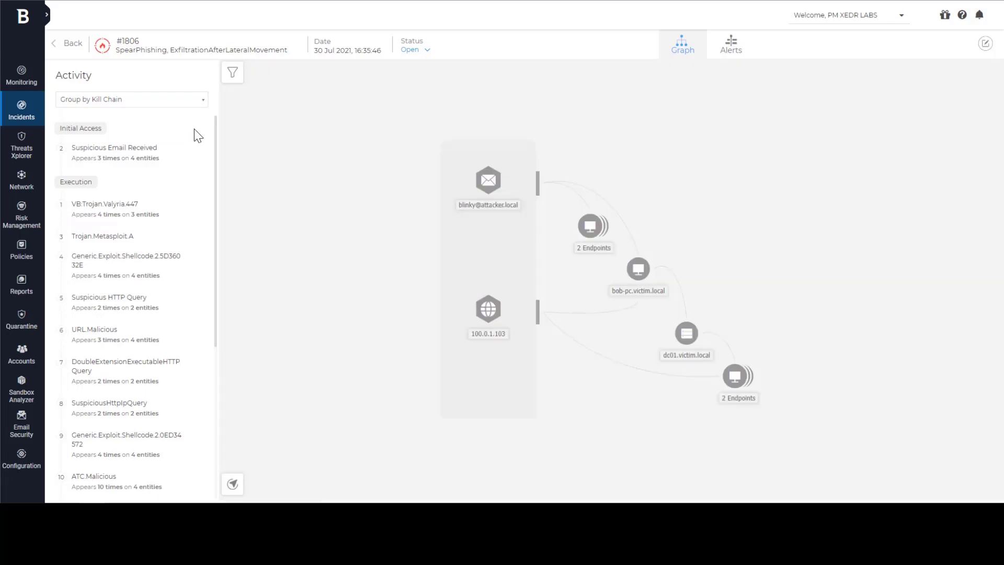
pyautogui.click(114, 148)
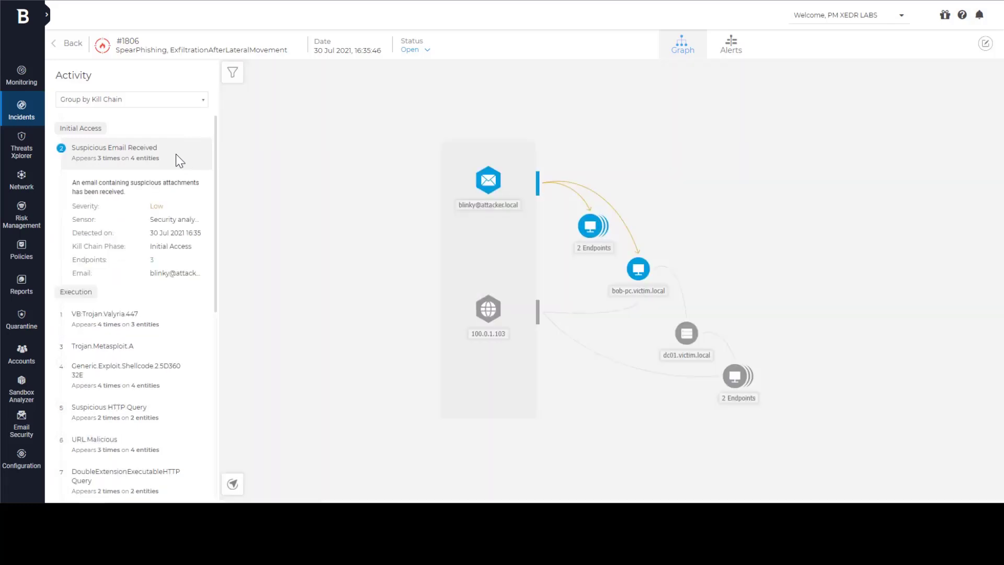
pyautogui.moveTo(165, 199)
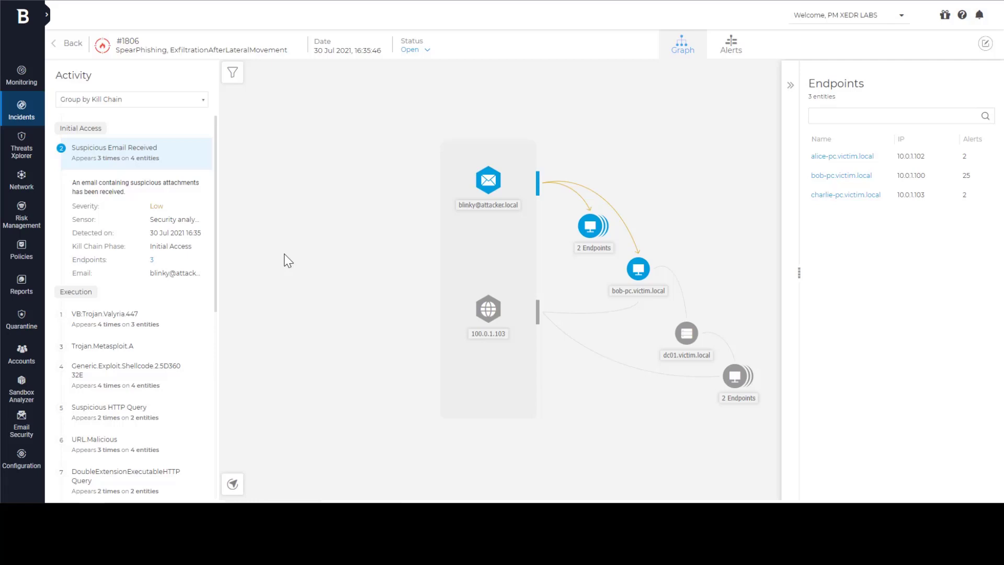
pyautogui.moveTo(841, 174)
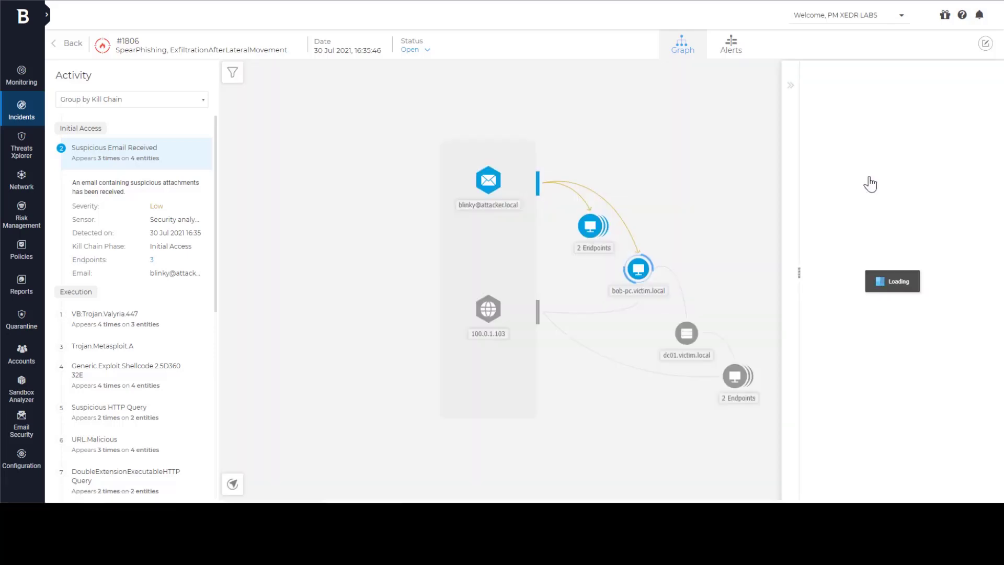
pyautogui.click(638, 268)
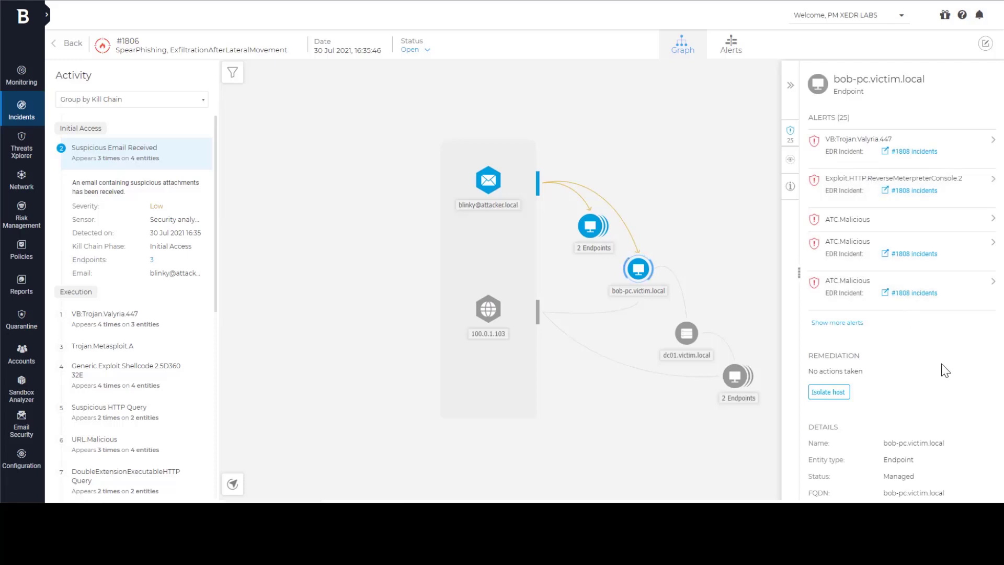
# - Open bob-pc's endpoint incident #1808 and expand every node of its process tree
pyautogui.click(913, 293)
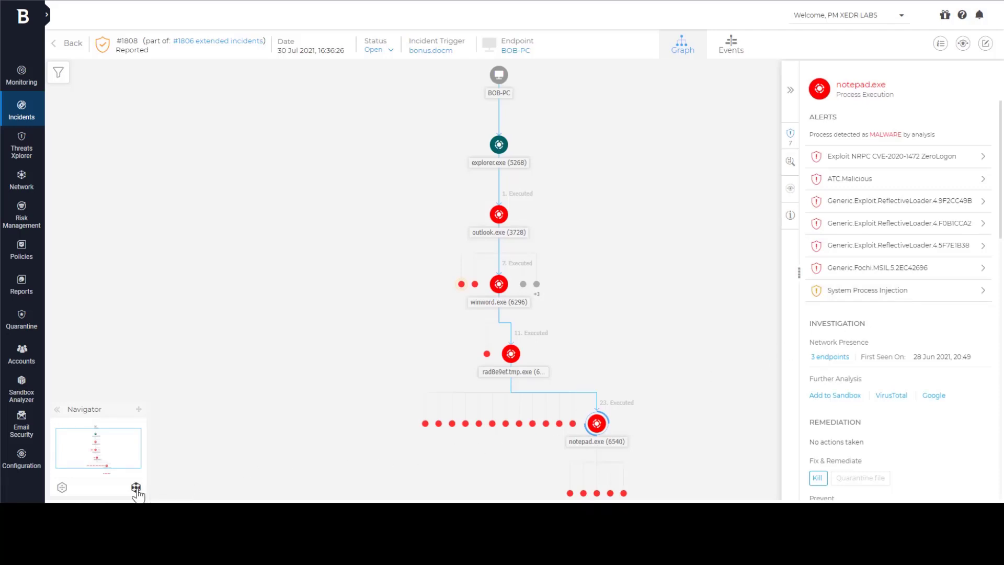
pyautogui.click(136, 487)
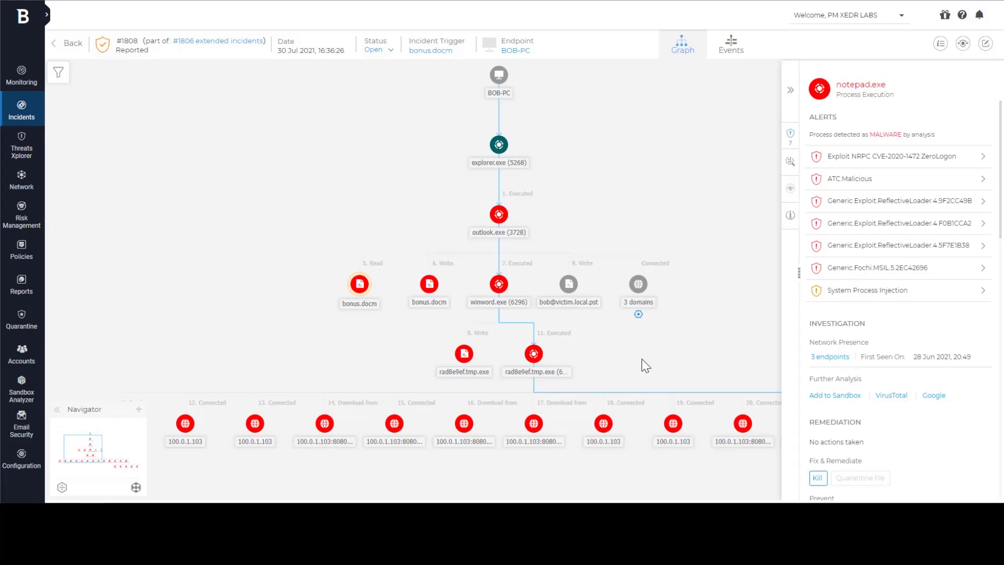
pyautogui.moveTo(422, 207)
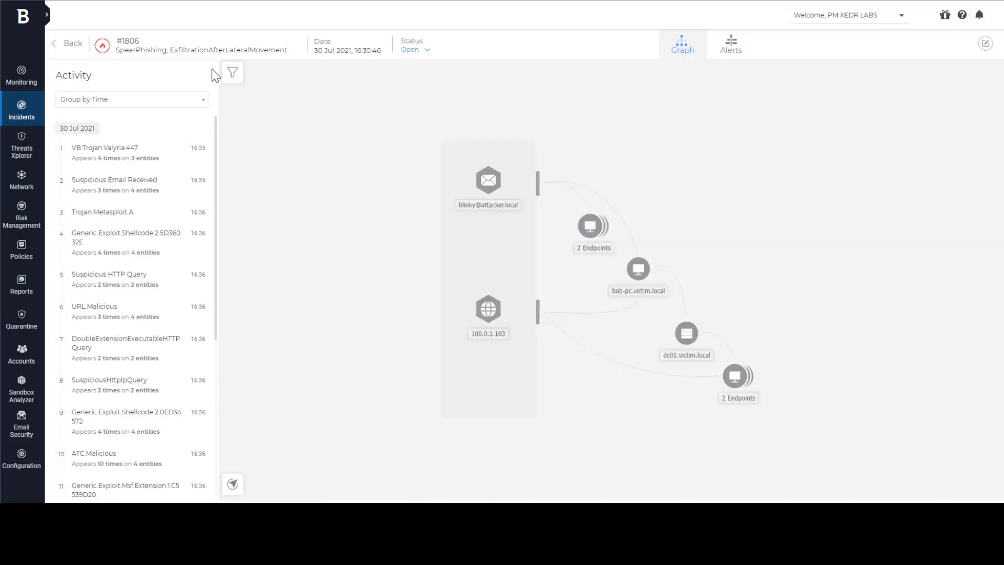
pyautogui.click(130, 99)
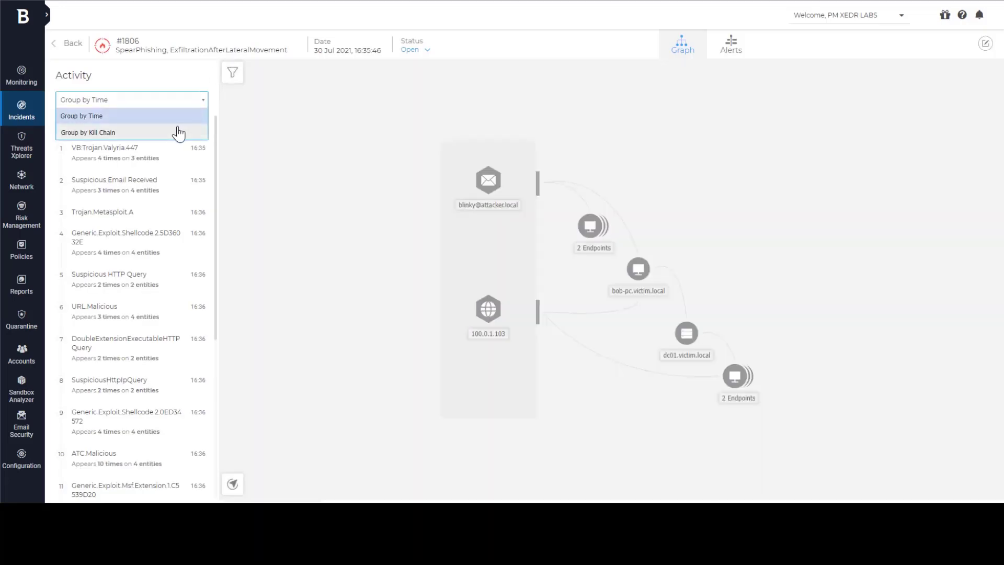
pyautogui.click(88, 132)
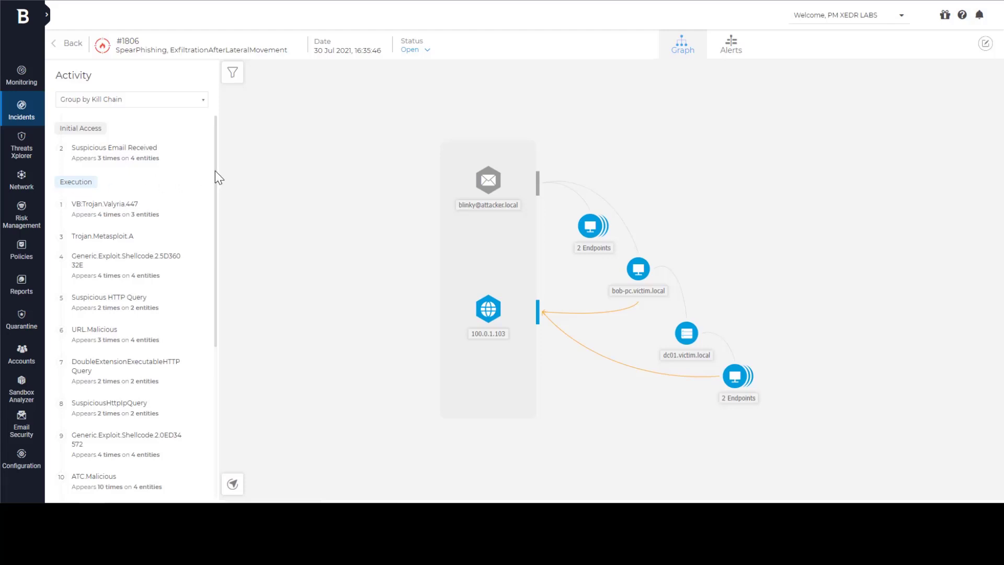
pyautogui.scroll(-3)
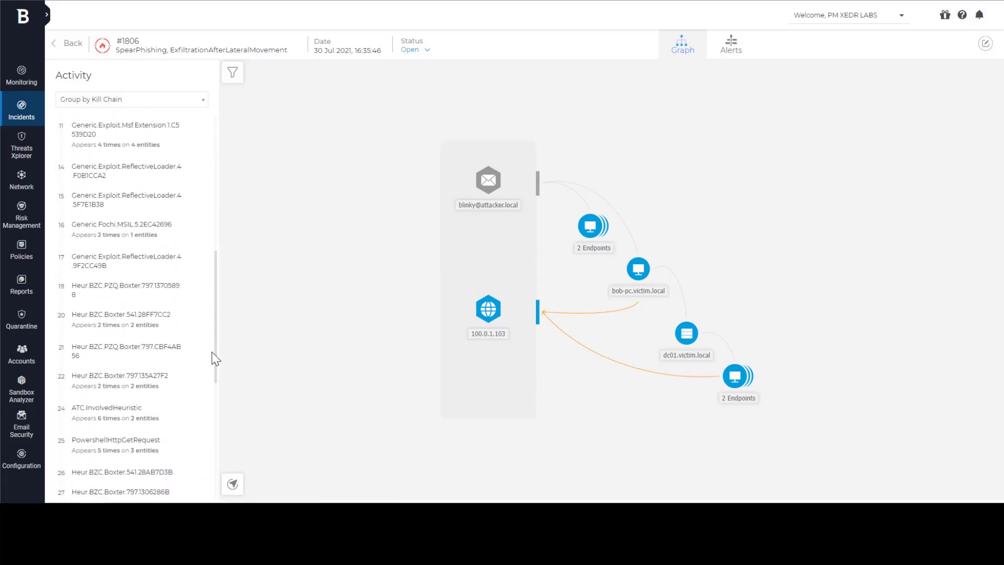
pyautogui.scroll(-3)
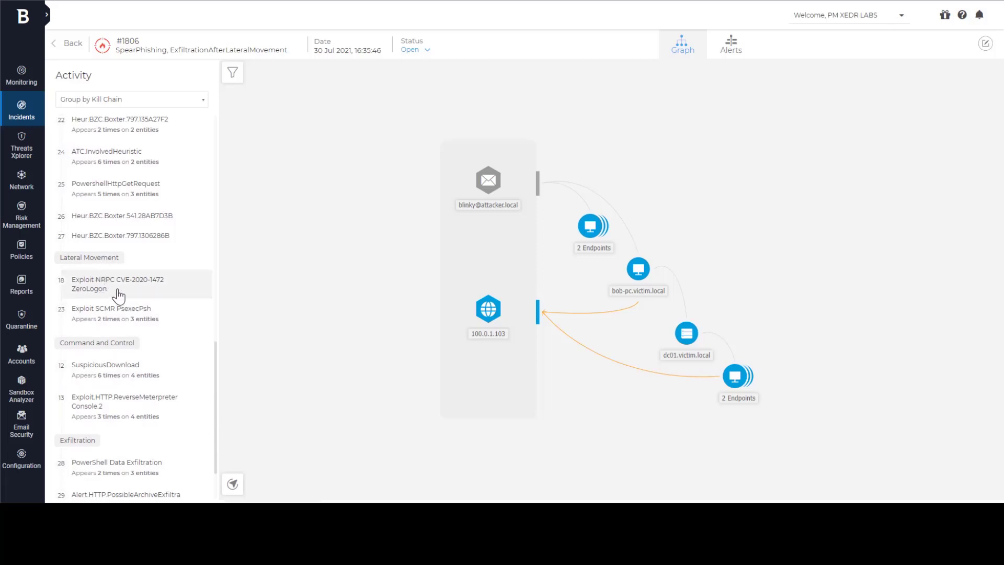
# - Inspect the ZeroLogon exploit and Exploit SCMR PsexecPsh lateral movement alert details on dc01.victim.local
pyautogui.click(117, 284)
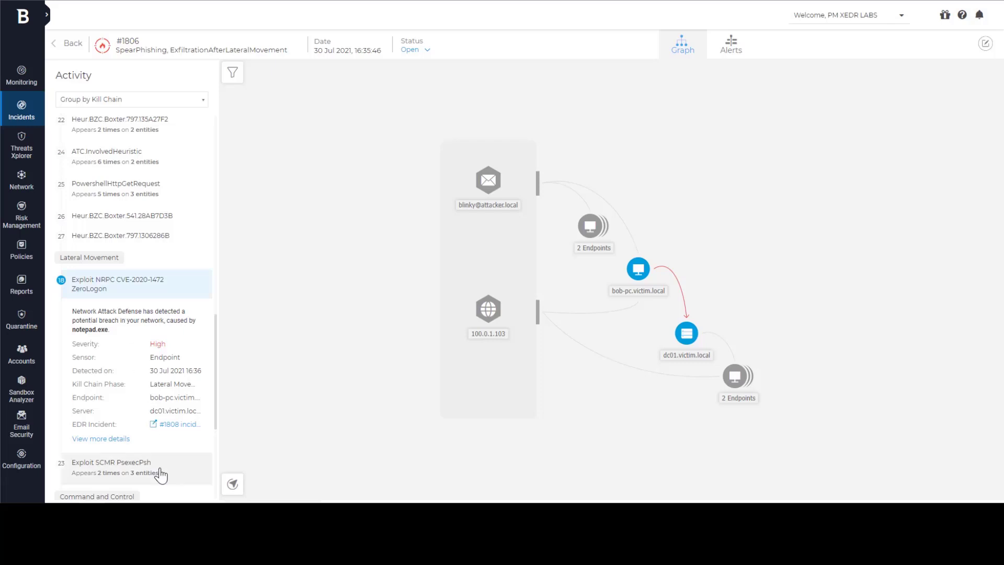
pyautogui.click(111, 466)
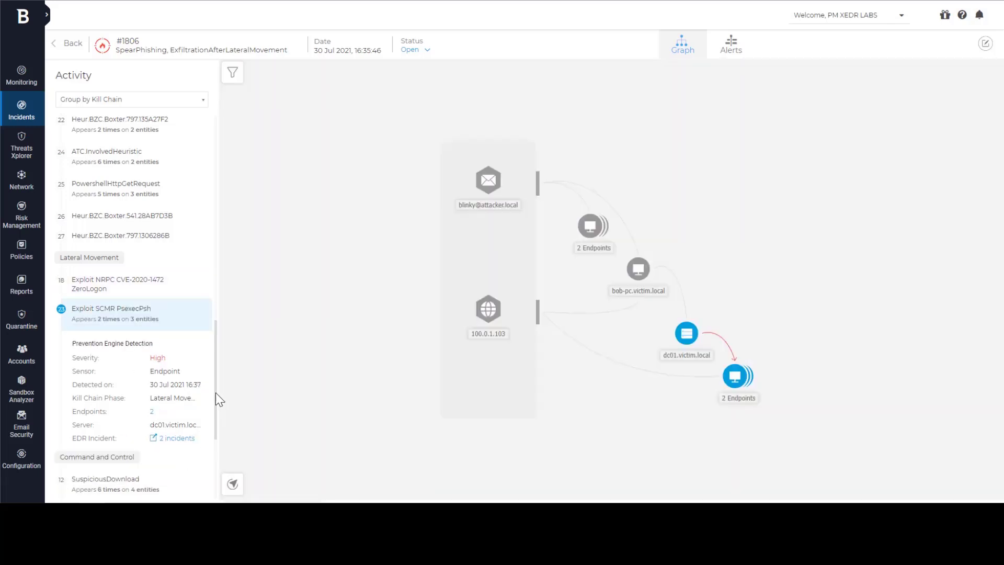
pyautogui.scroll(-3)
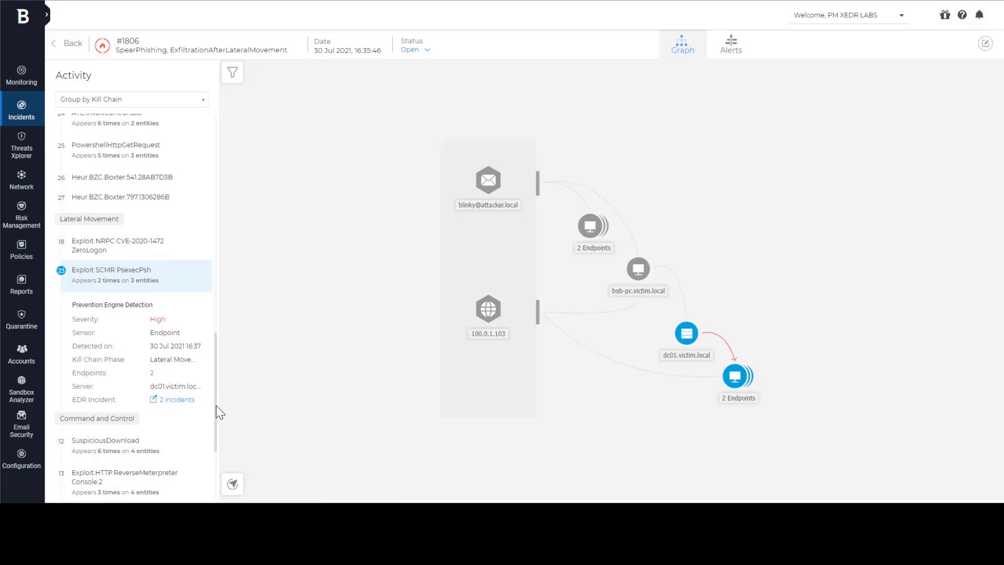
pyautogui.moveTo(168, 382)
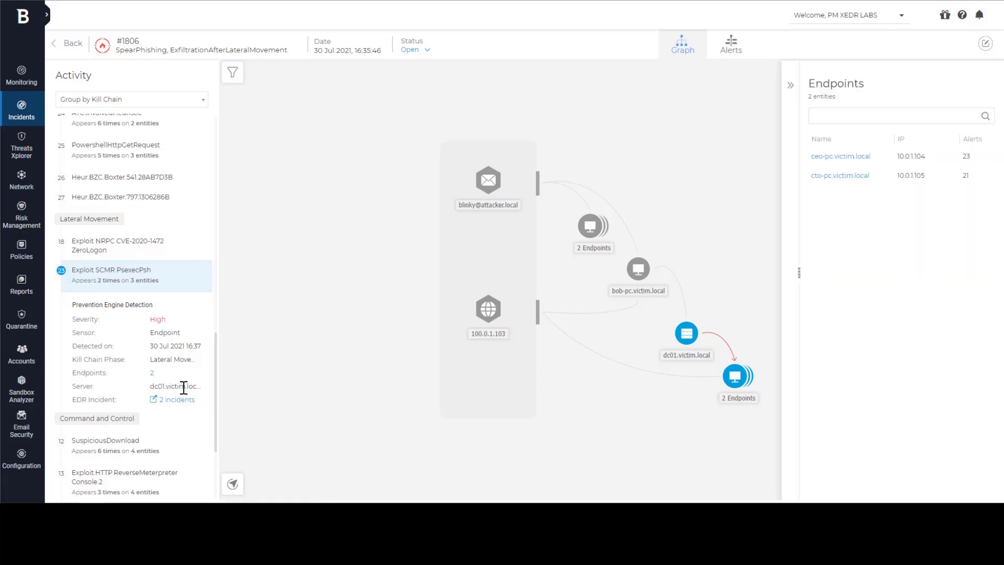
pyautogui.moveTo(237, 411)
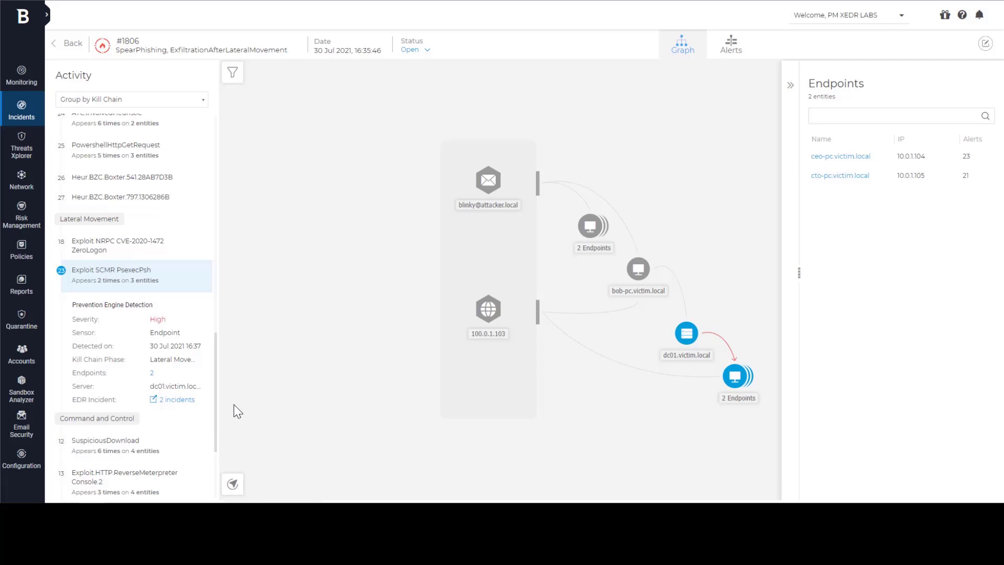
pyautogui.moveTo(226, 413)
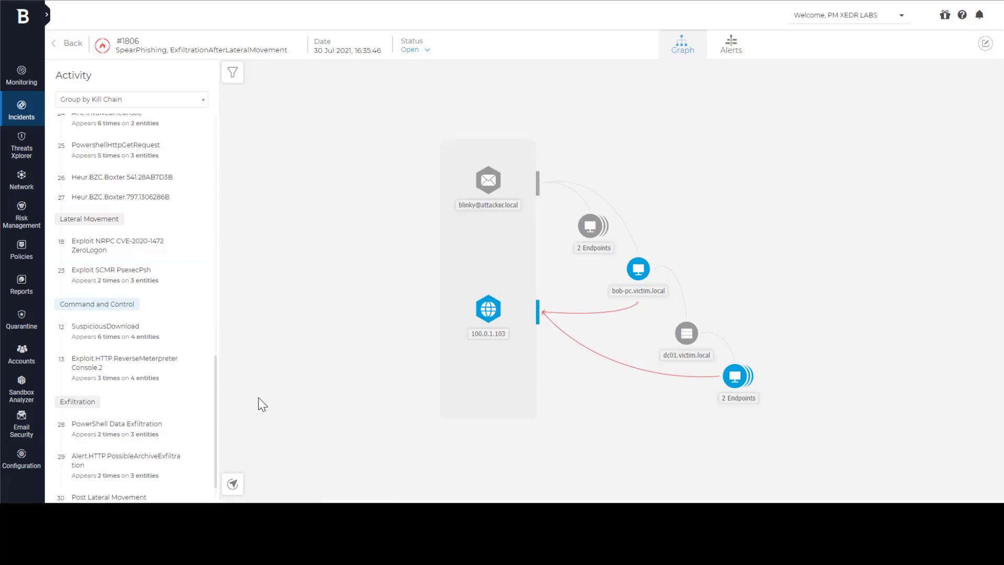
pyautogui.moveTo(243, 403)
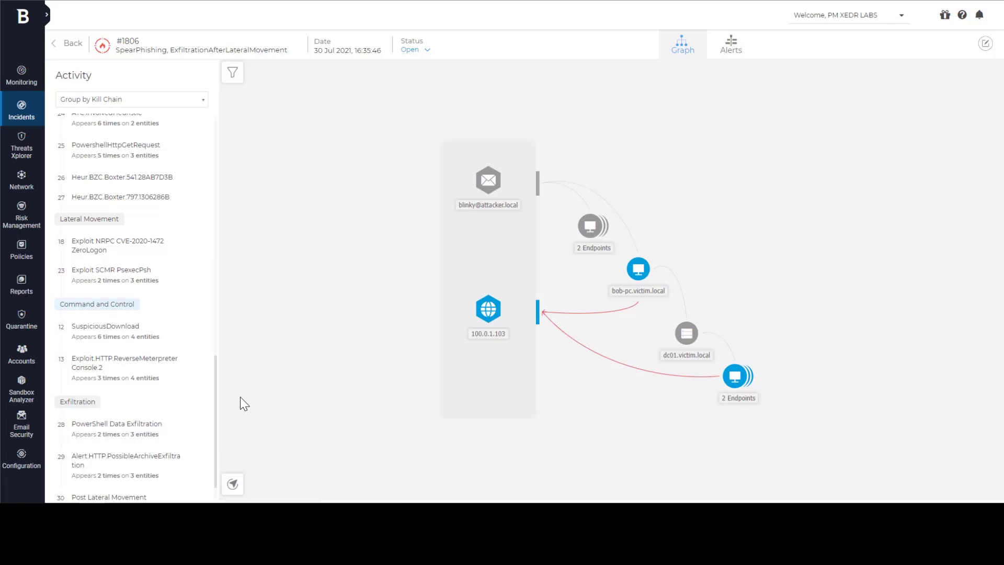
# - Highlight the Exfiltration phase and show the Post Lateral Movement Exfiltration alert to 100.0.1.103
pyautogui.scroll(-3)
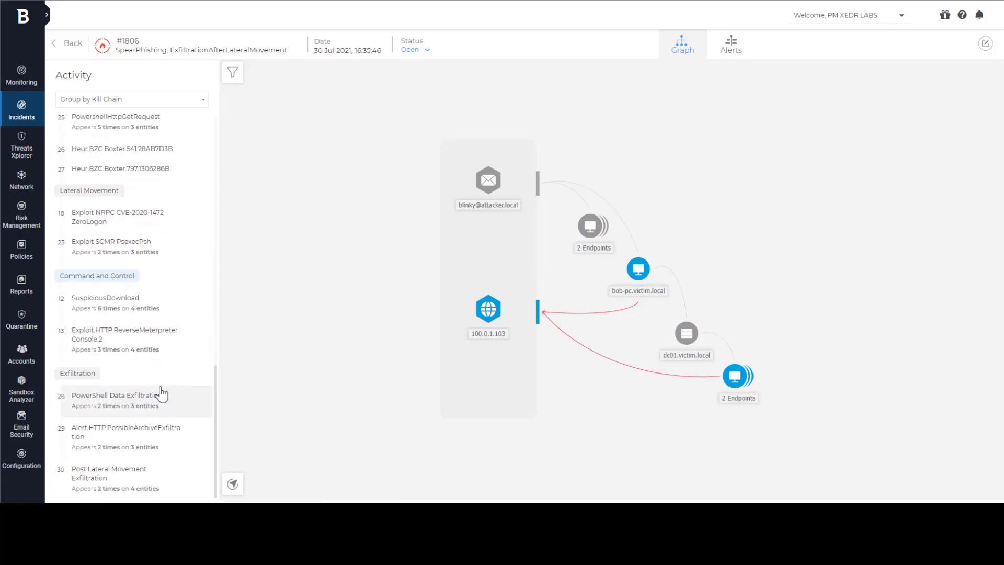
pyautogui.click(76, 373)
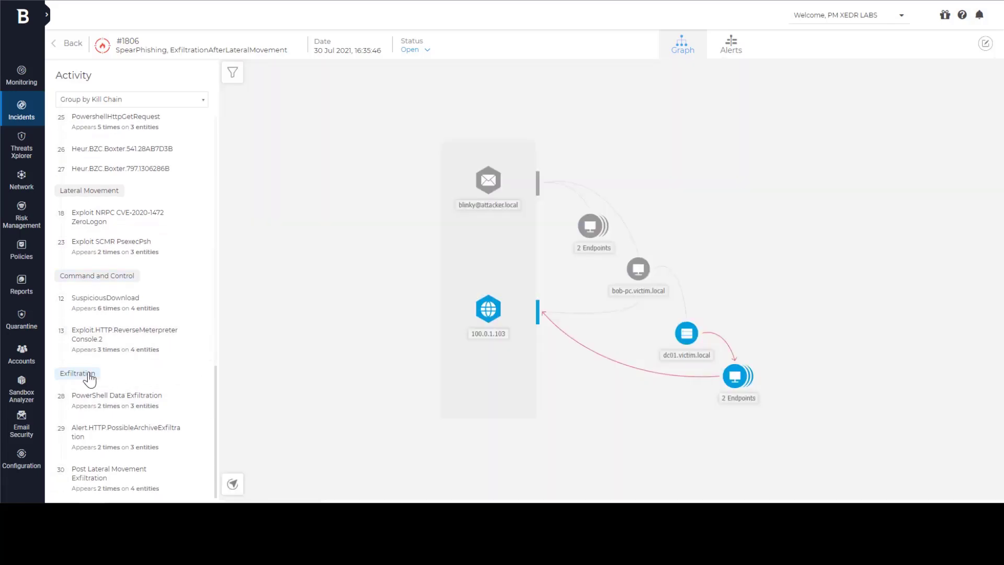
pyautogui.moveTo(123, 488)
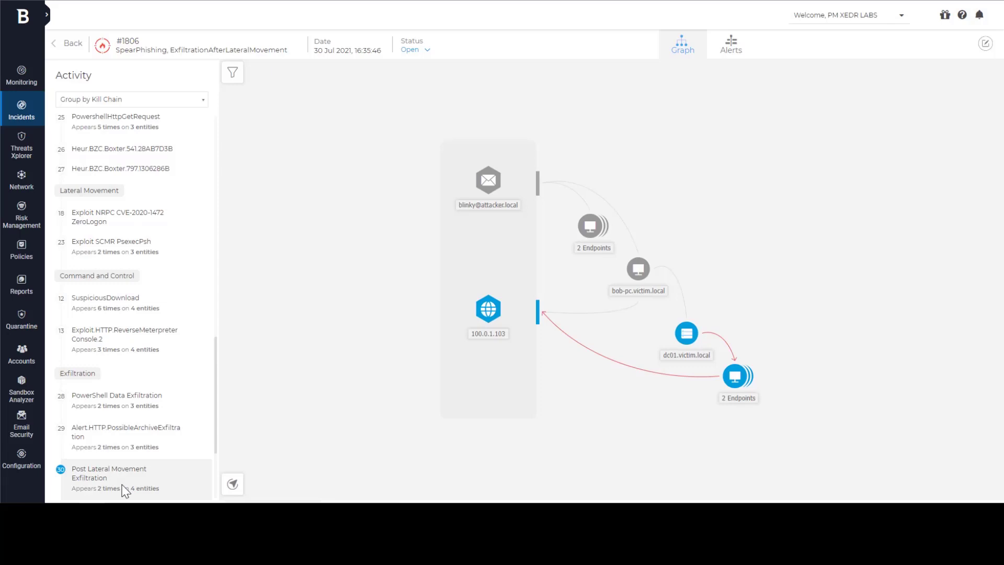
pyautogui.click(109, 472)
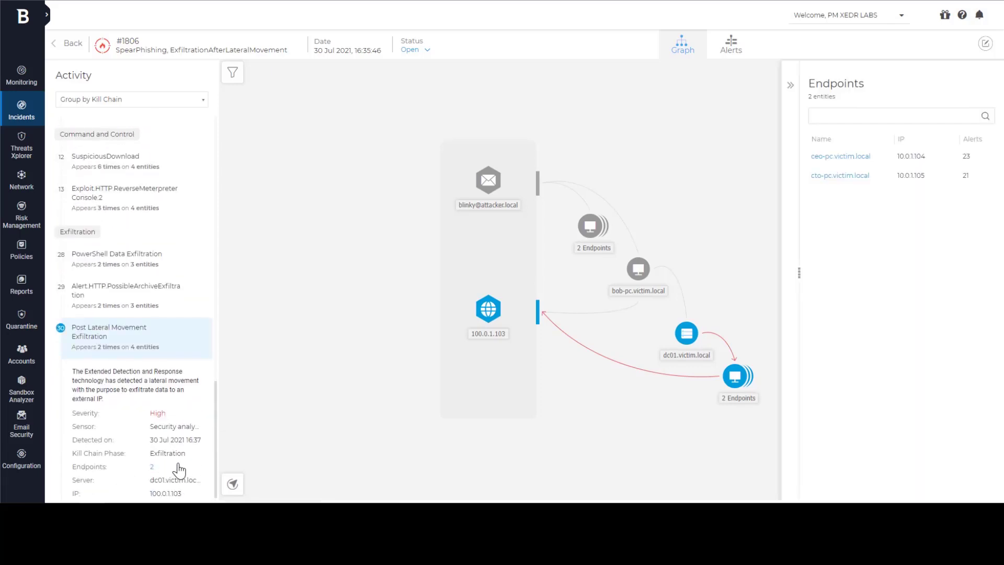
pyautogui.moveTo(684, 228)
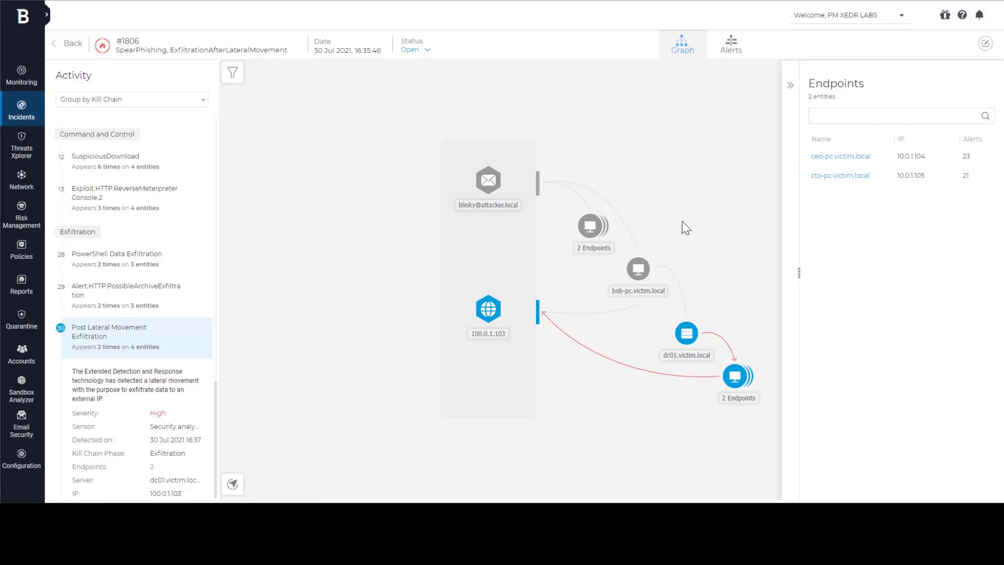
pyautogui.moveTo(840, 156)
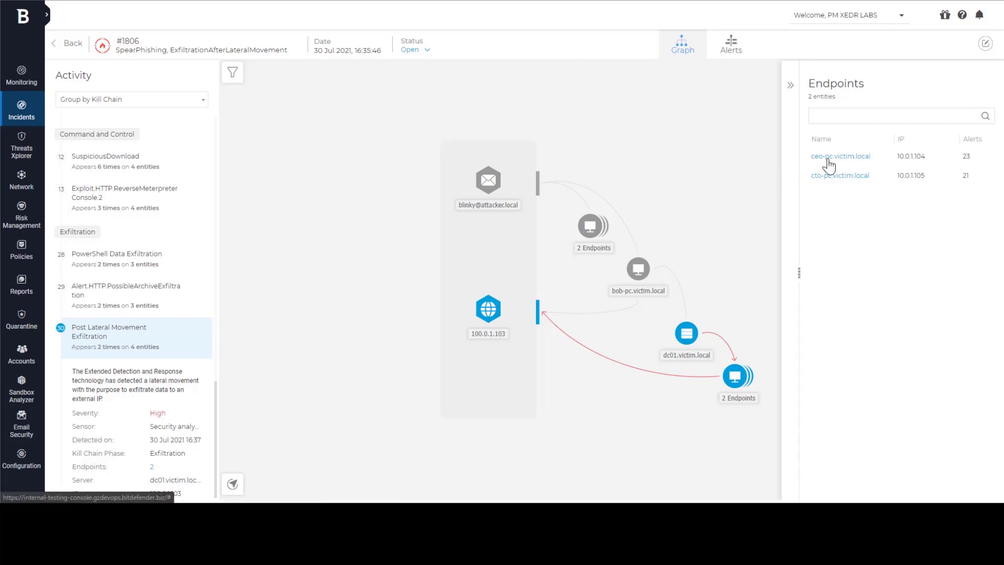
# - Open ceo-pc.victim.local's incident #1811 process tree with detailed node labels shown
pyautogui.click(841, 156)
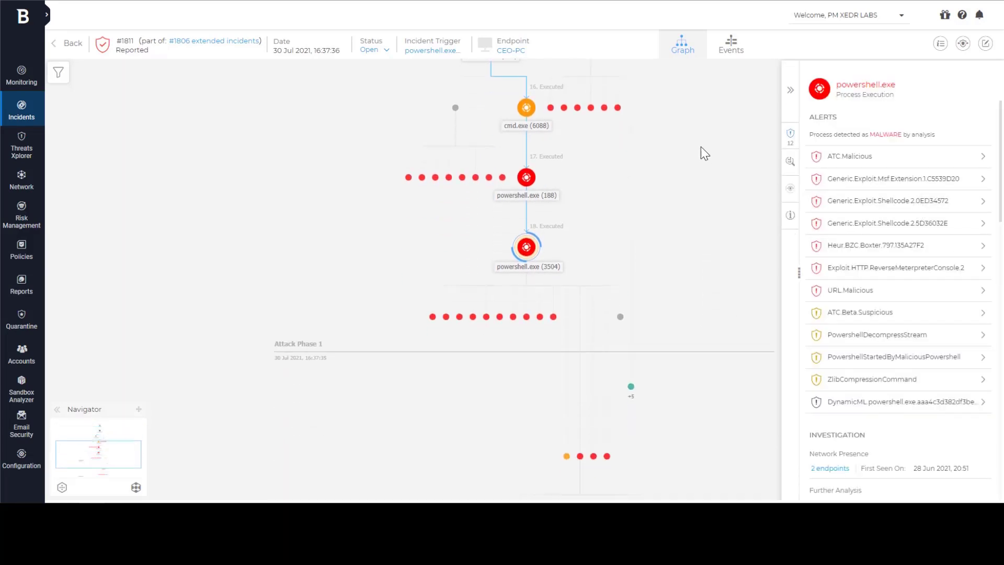
pyautogui.scroll(-3)
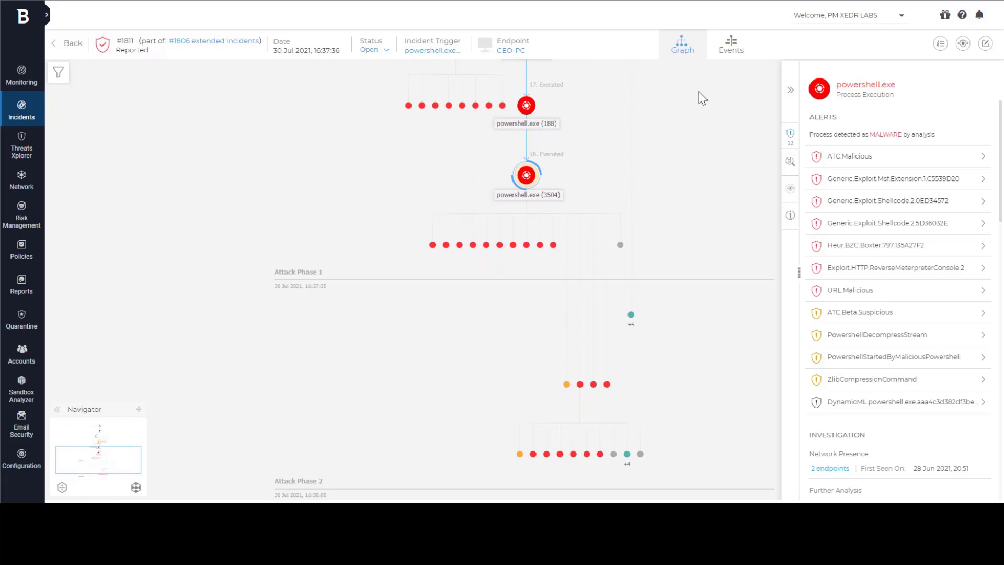
pyautogui.moveTo(136, 487)
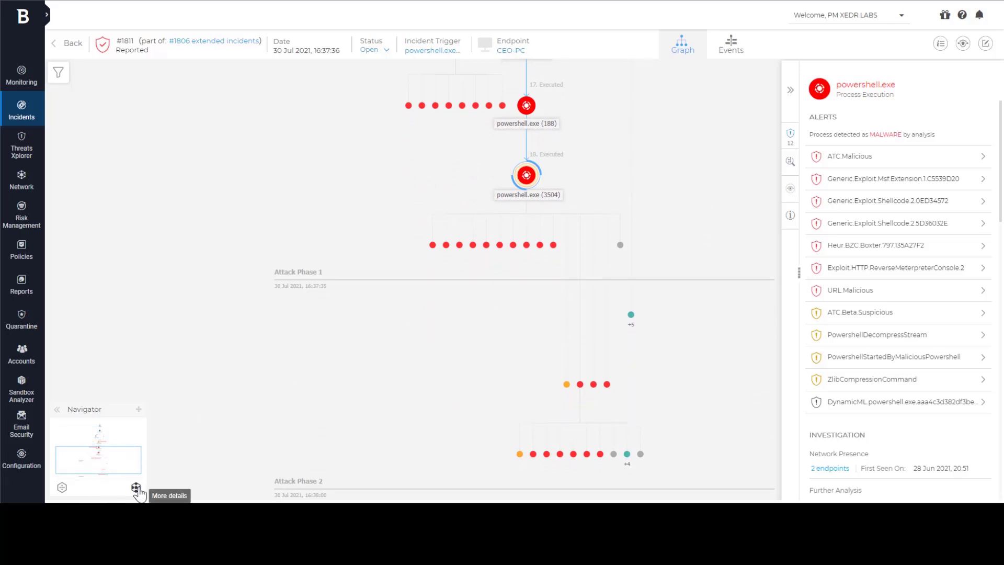
pyautogui.click(136, 488)
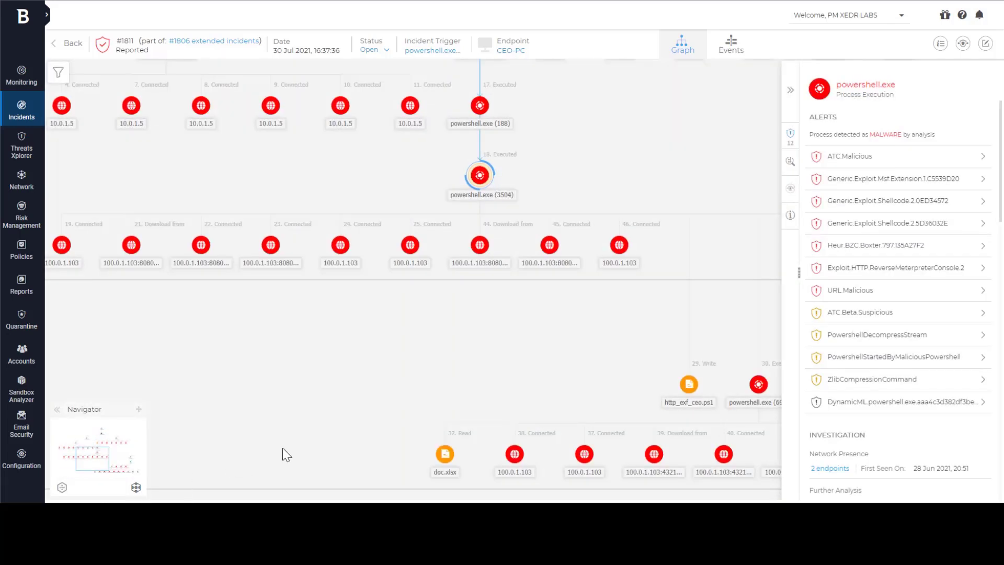